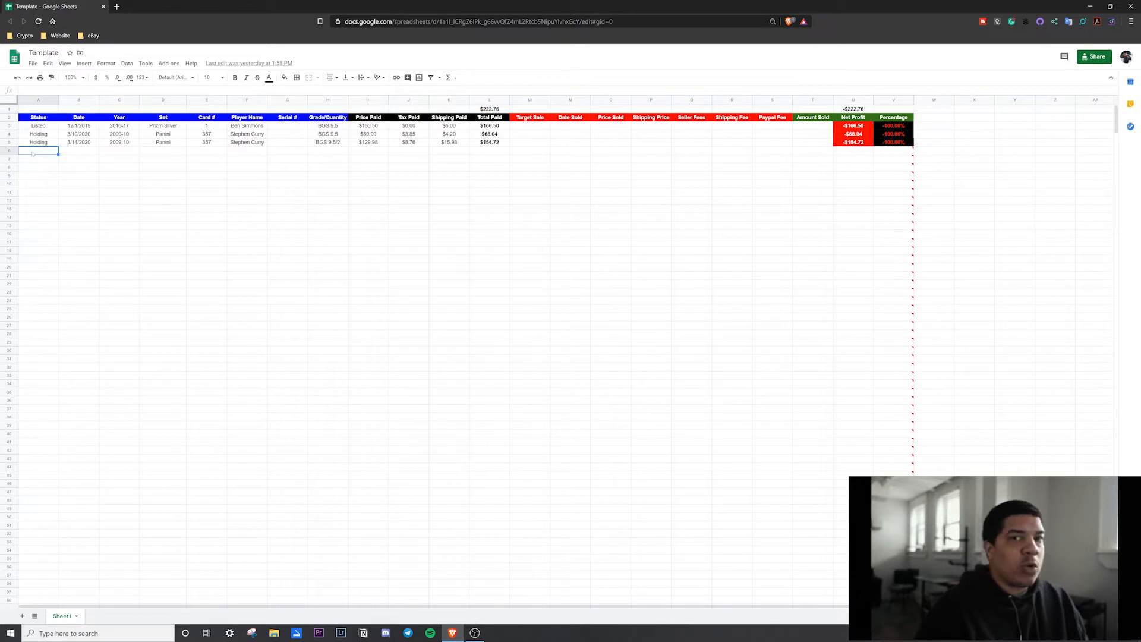
# Enter the status Incoming in the new card row
pyautogui.write('ing')
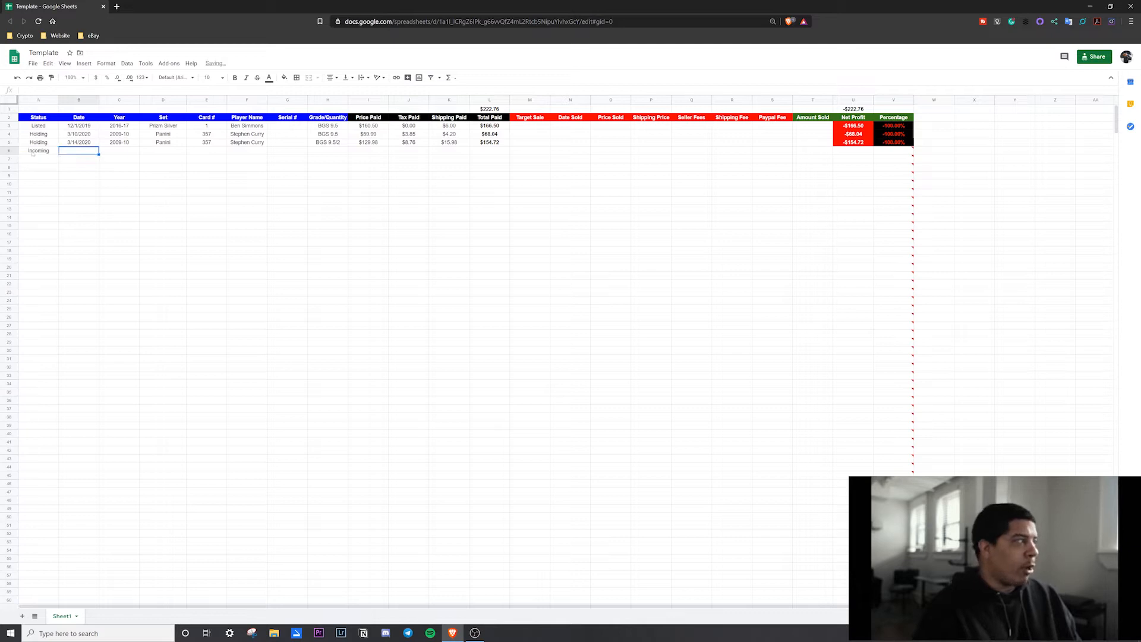
# Enter date 4/7/20, year 2009-10, Panini, card 357, Stephen Curry, BGS 9.5 and $99.99 paid
pyautogui.write('4/7/20')
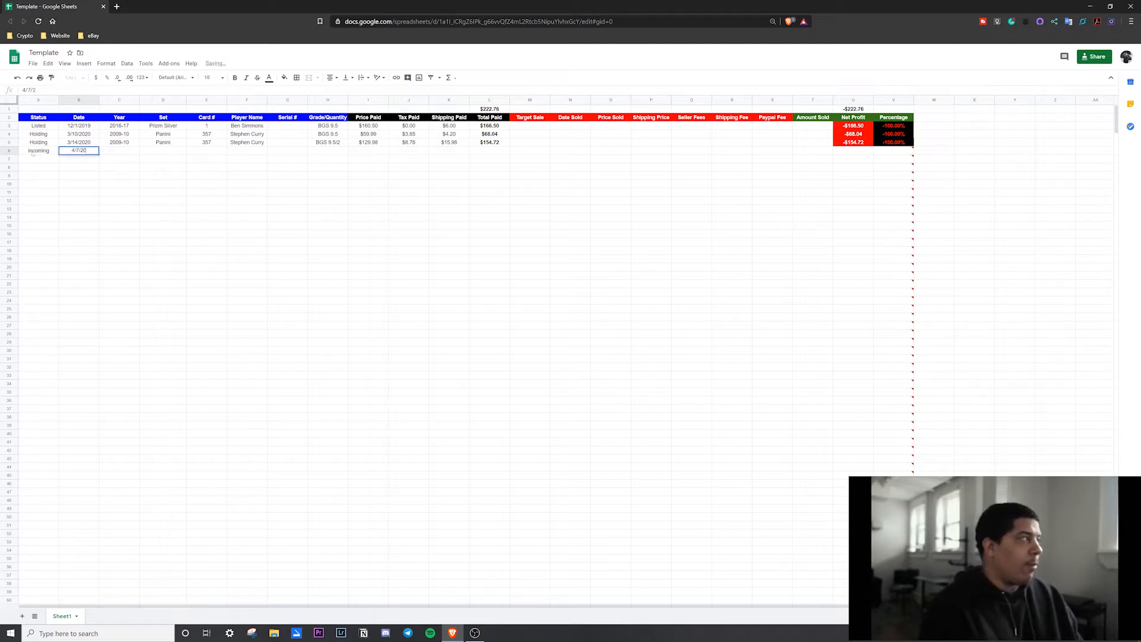
pyautogui.press('enter')
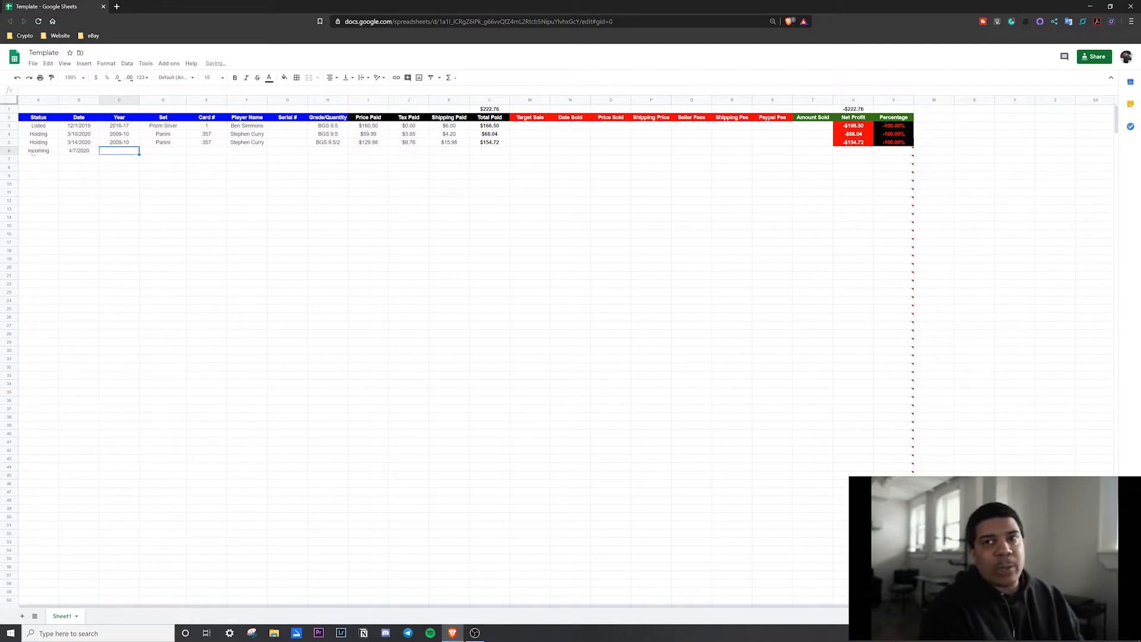
pyautogui.write('2009-10')
pyautogui.click(163, 150)
pyautogui.write('Panini')
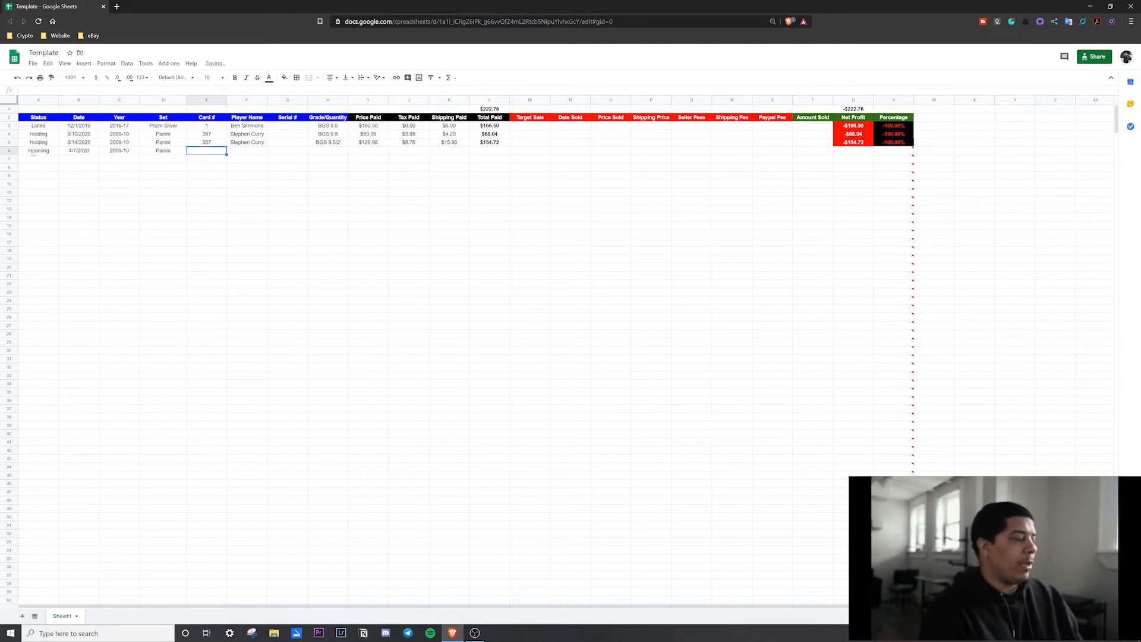
pyautogui.write('Stephie')
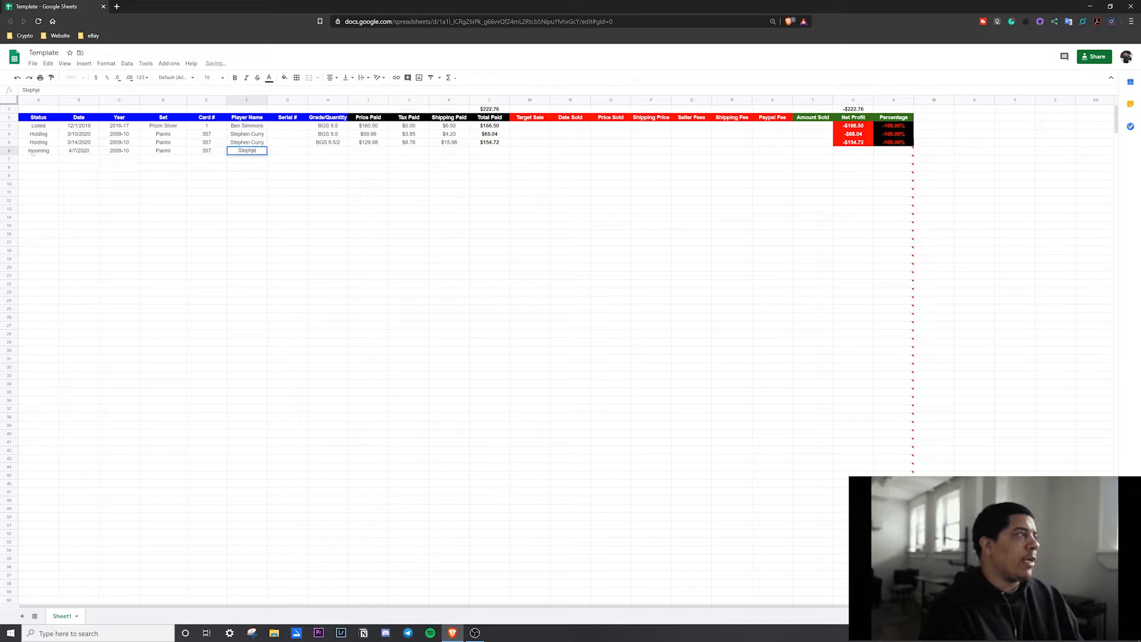
pyautogui.write('Stephen Curry')
pyautogui.click(328, 150)
pyautogui.write('BGS 9.5')
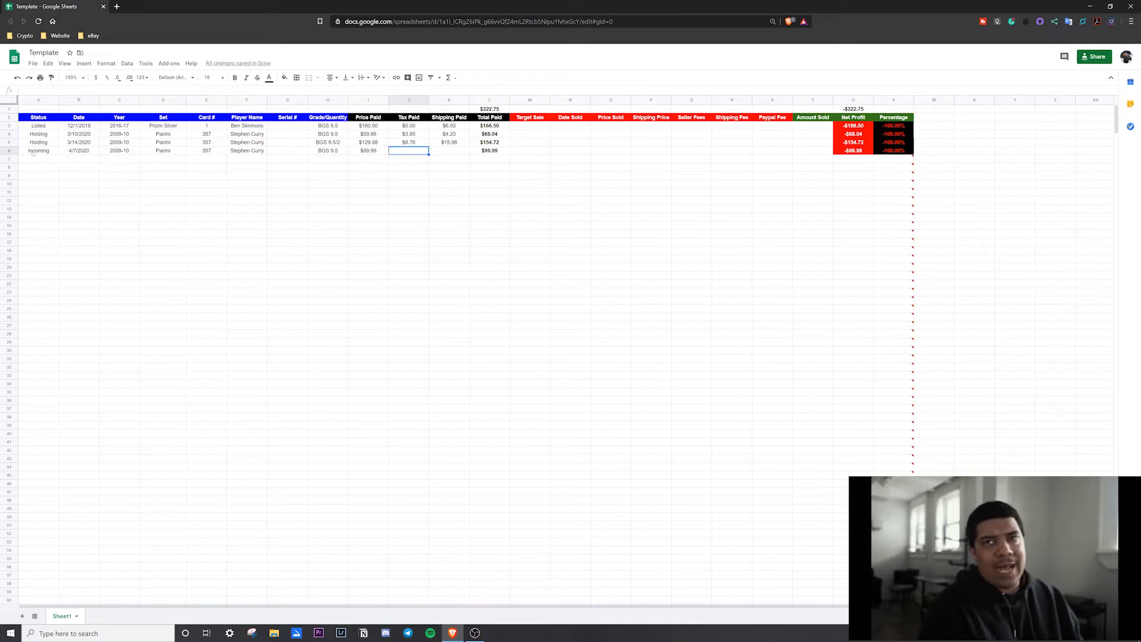
# Enter $6.00 tax paid and $4.50 shipping paid for the Stephen Curry card
pyautogui.write('0')
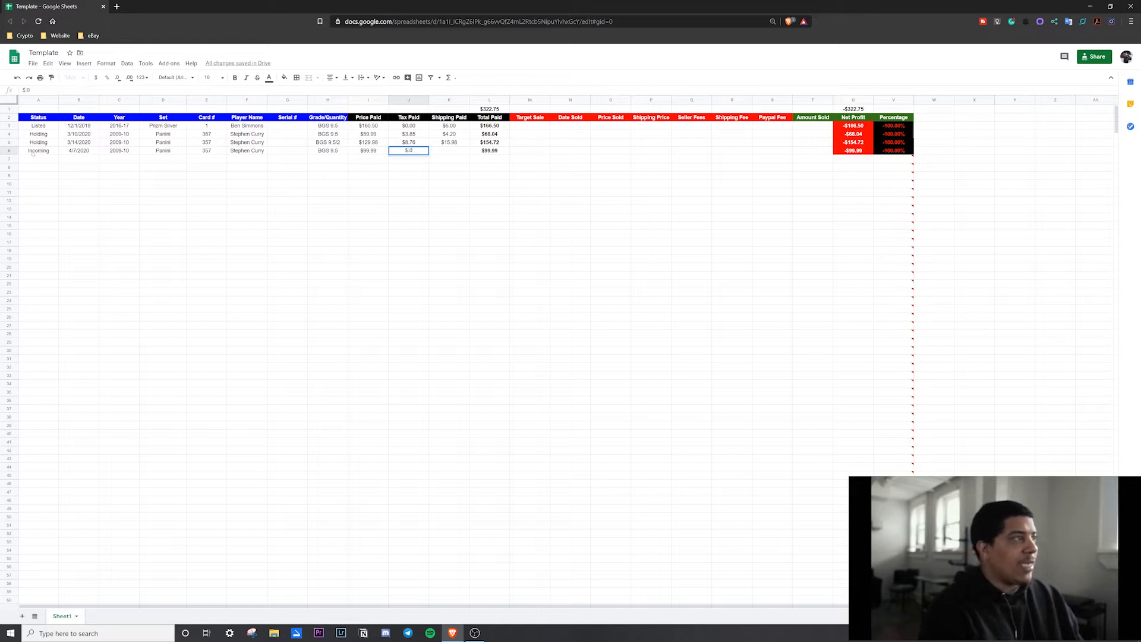
pyautogui.write('6.00')
pyautogui.click(448, 150)
pyautogui.write('$4.5')
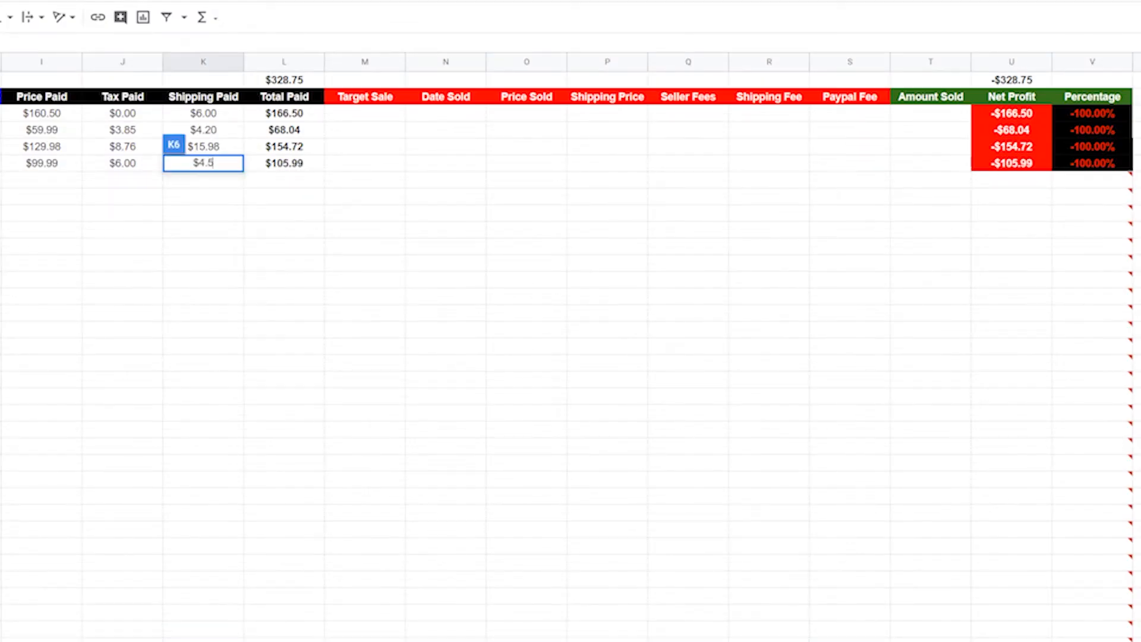
pyautogui.press('enter')
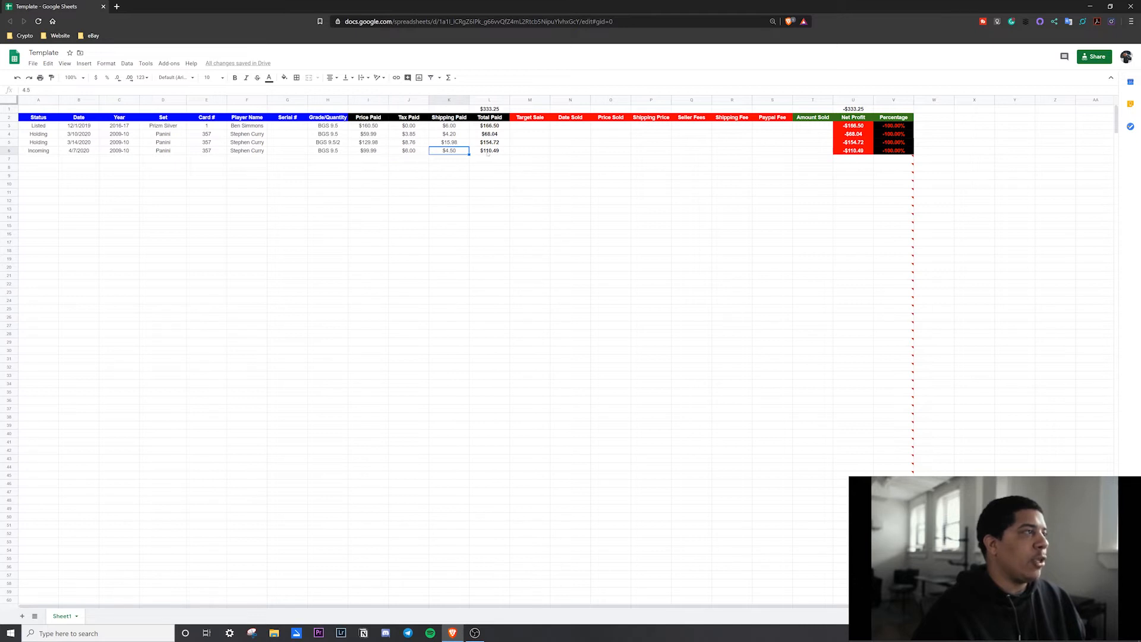
# Change the Incoming row's tax paid to $5.00
pyautogui.click(489, 151)
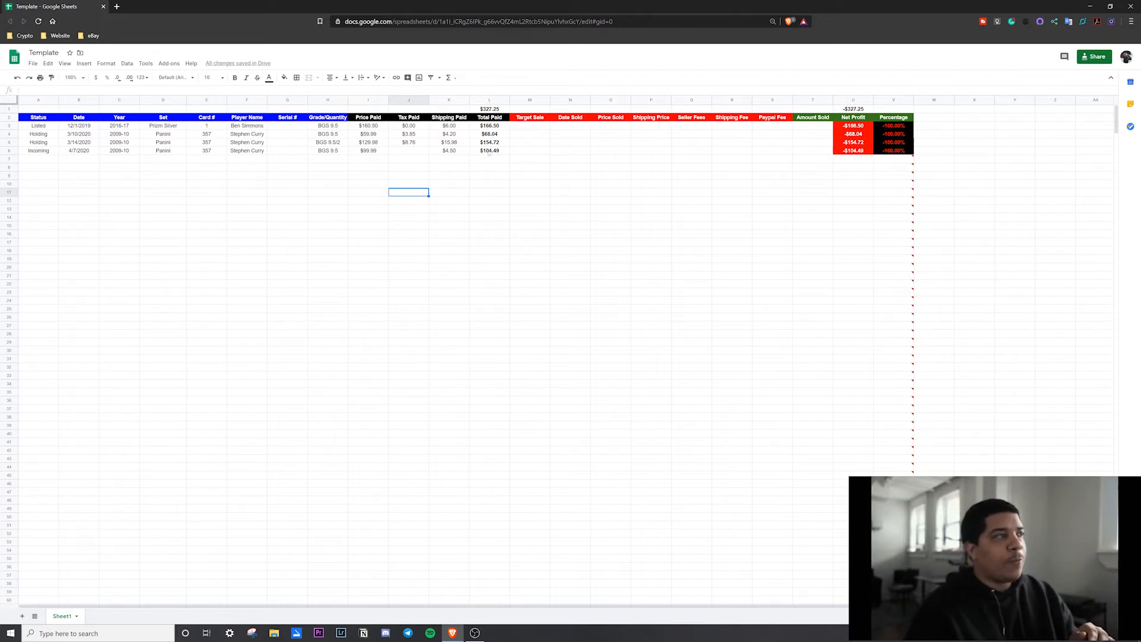
pyautogui.click(407, 151)
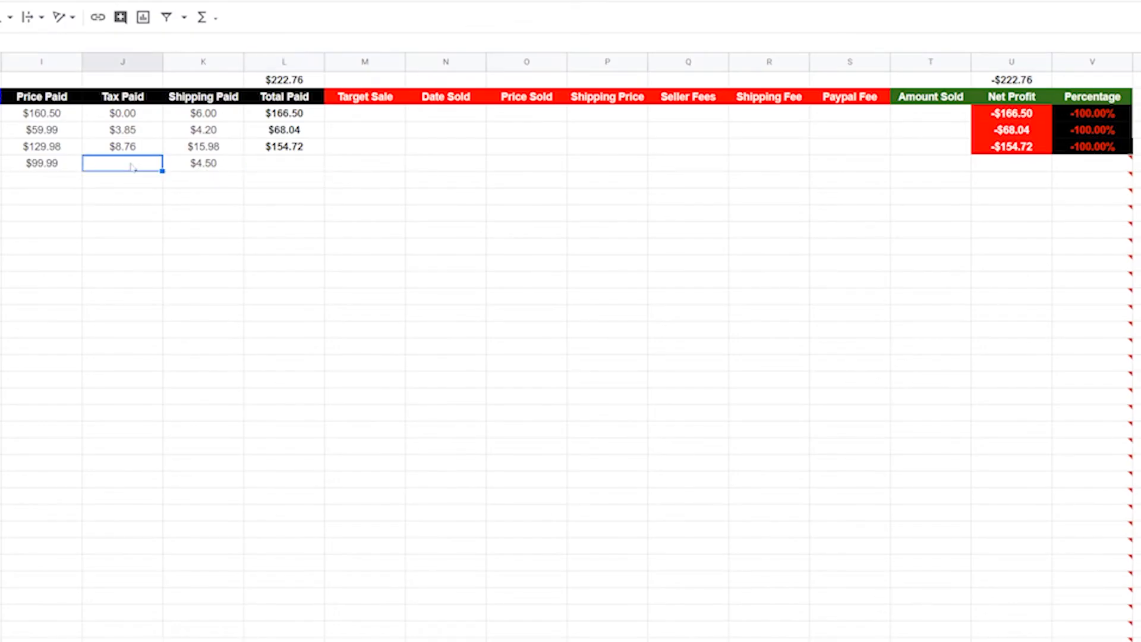
pyautogui.write('$5.')
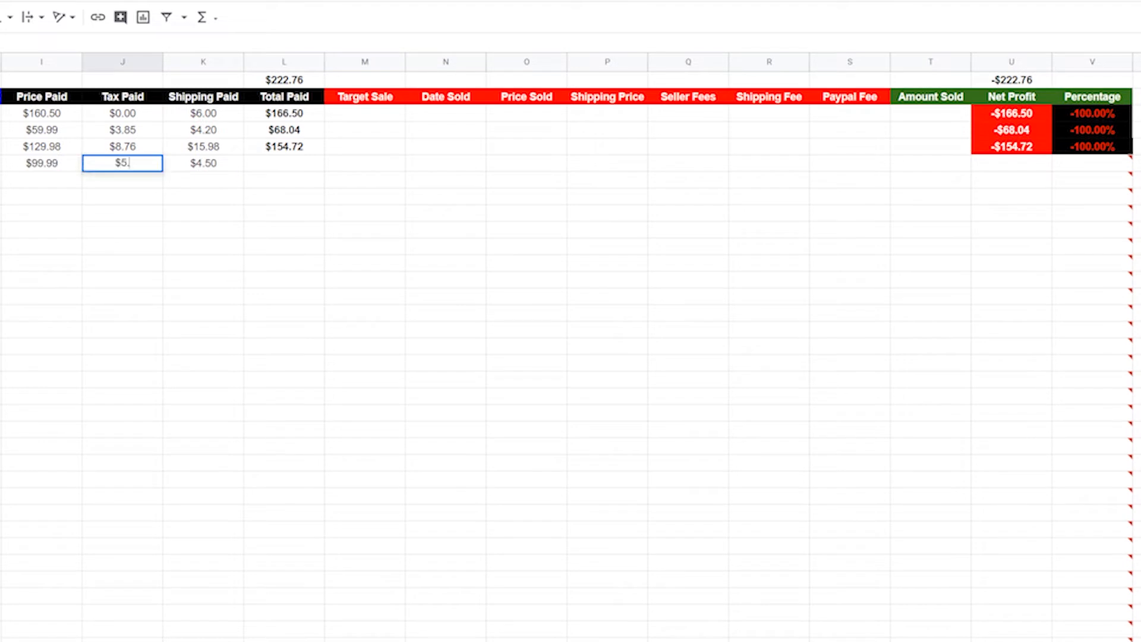
pyautogui.press('enter')
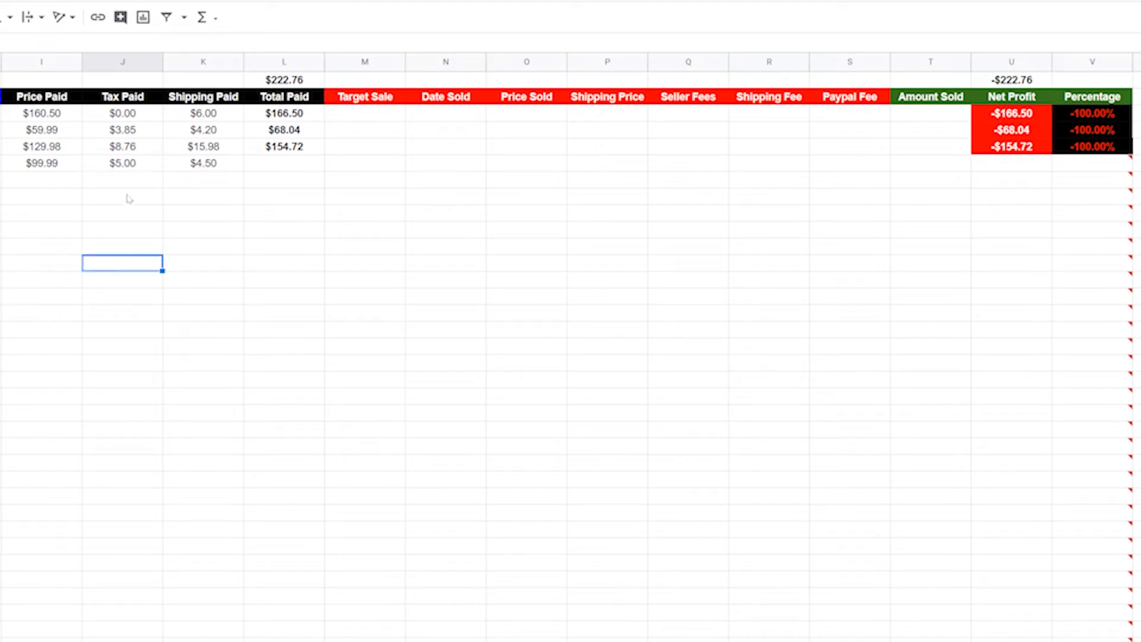
# Extend the Total Paid formula down so the row reads $109.49
pyautogui.click(284, 146)
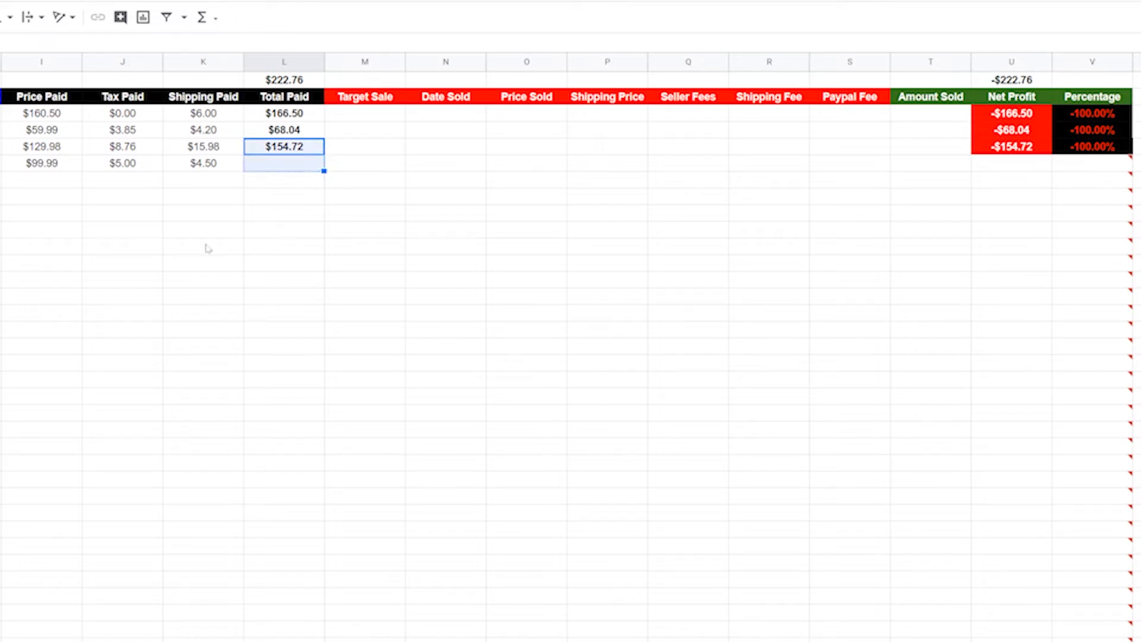
pyautogui.write('$109.49')
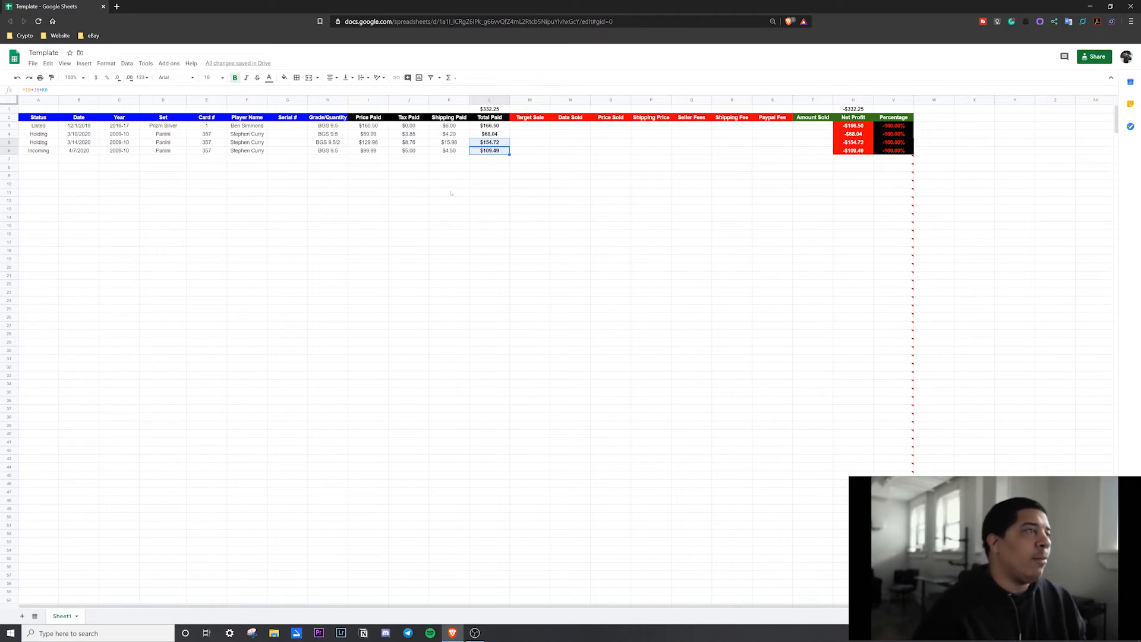
pyautogui.click(530, 125)
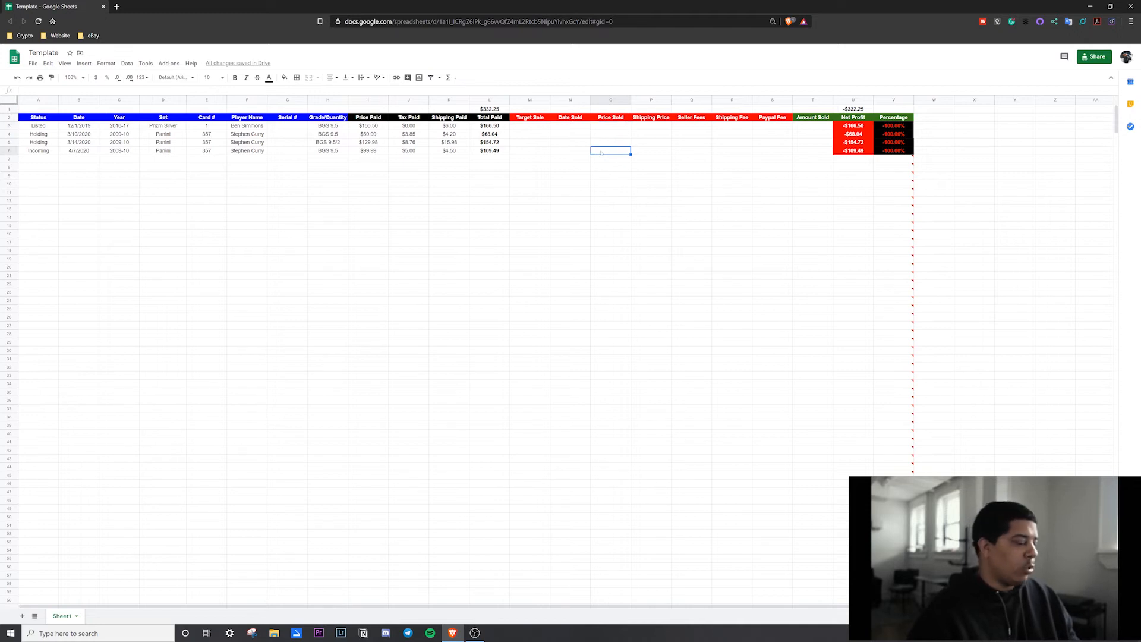
# Enter price sold $150.00, shipping $5.00, seller fees $15.00, shipping fee $3.50, PayPal fee $4.00
pyautogui.write('150.00')
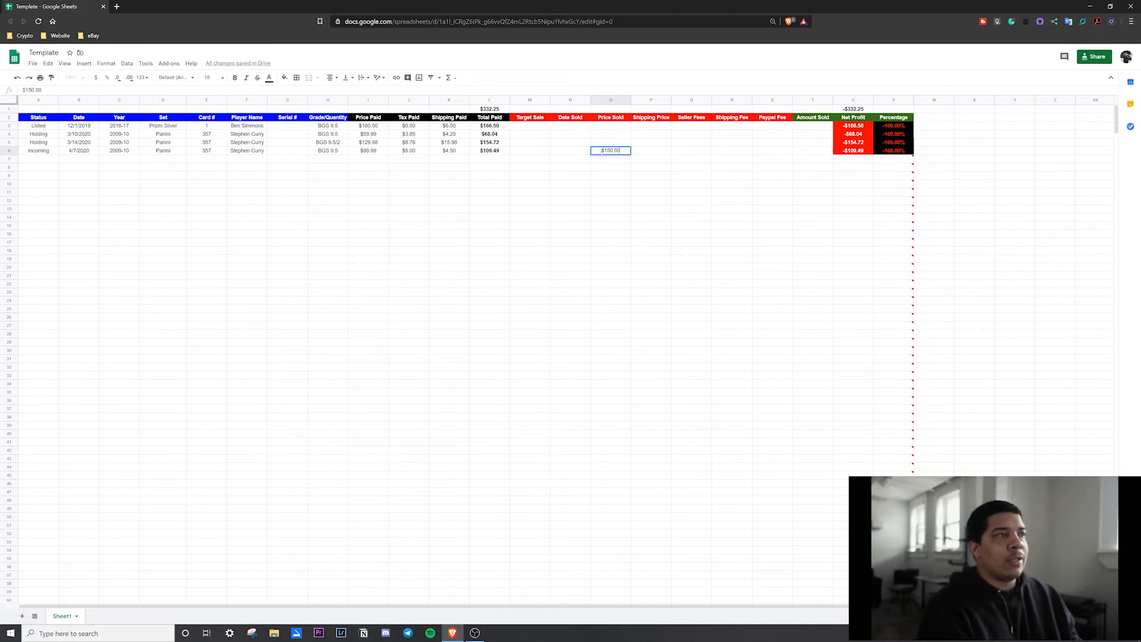
pyautogui.write('$5')
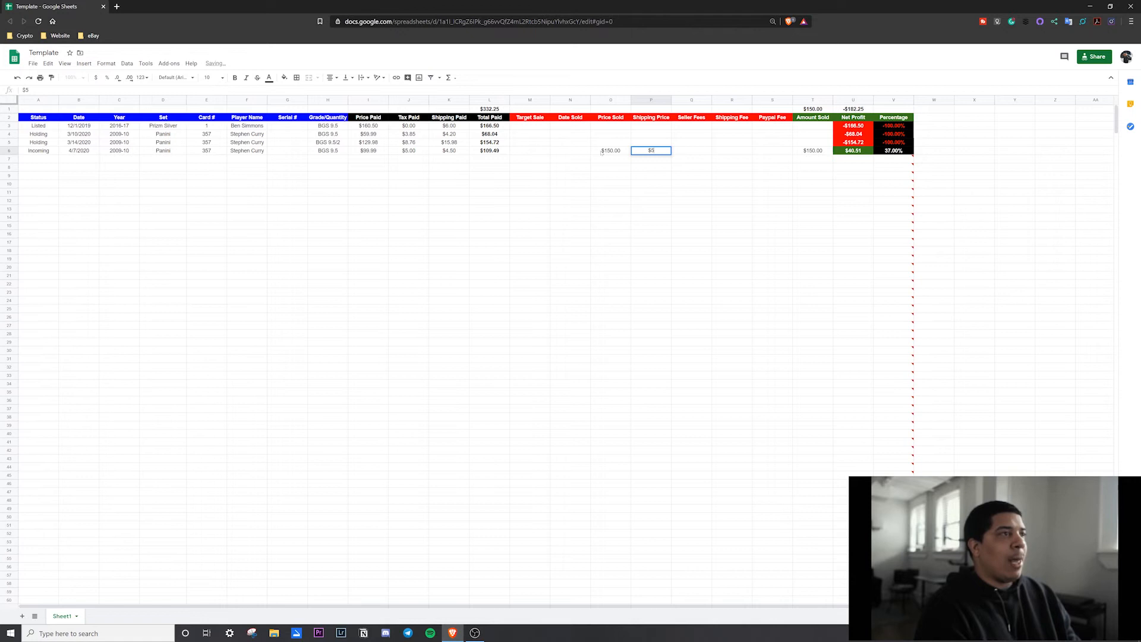
pyautogui.write('$5')
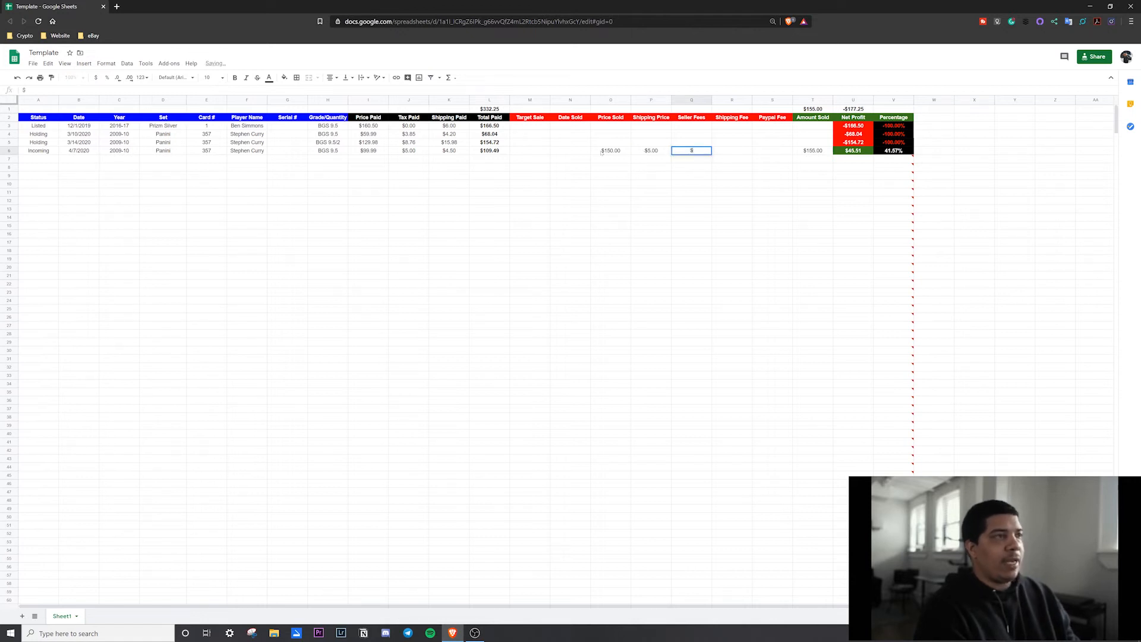
pyautogui.write('15.00')
pyautogui.click(731, 150)
pyautogui.write('$')
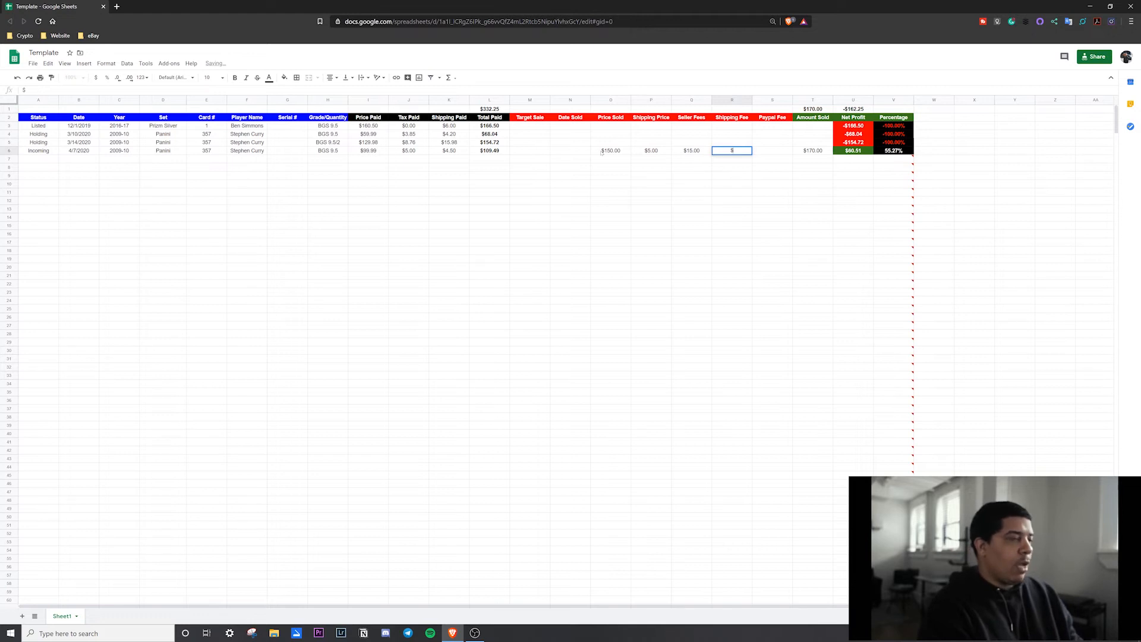
pyautogui.write('3.50')
pyautogui.click(772, 150)
pyautogui.write('$')
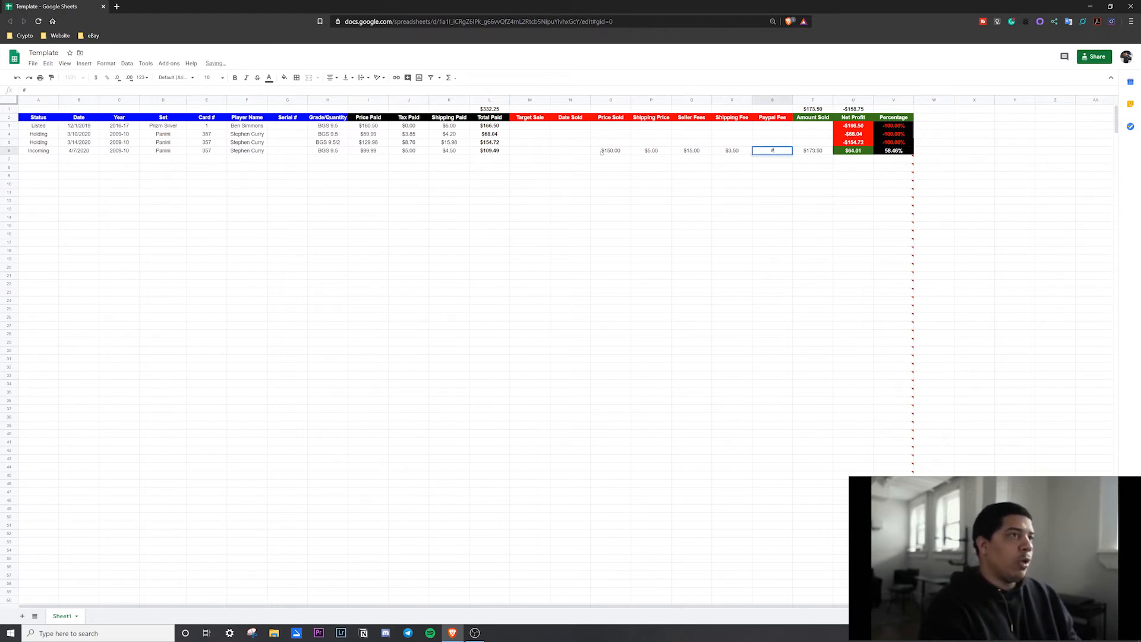
pyautogui.write('4.00')
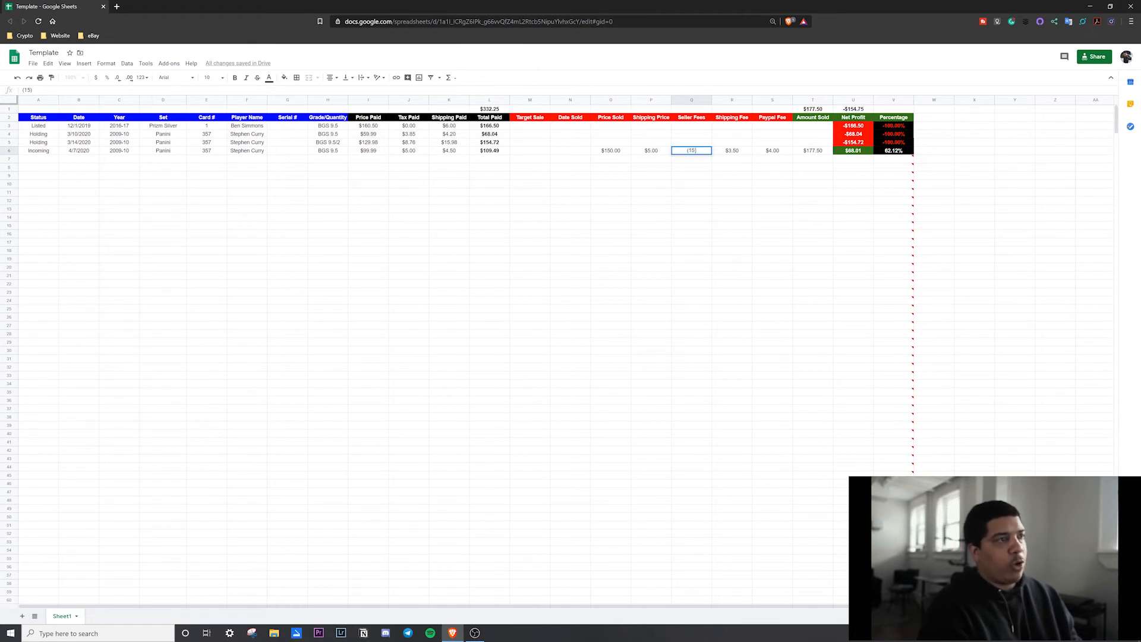
# Re-enter the seller, shipping and PayPal fees as negatives, dropping net profit to $23.01
pyautogui.write('15.00')
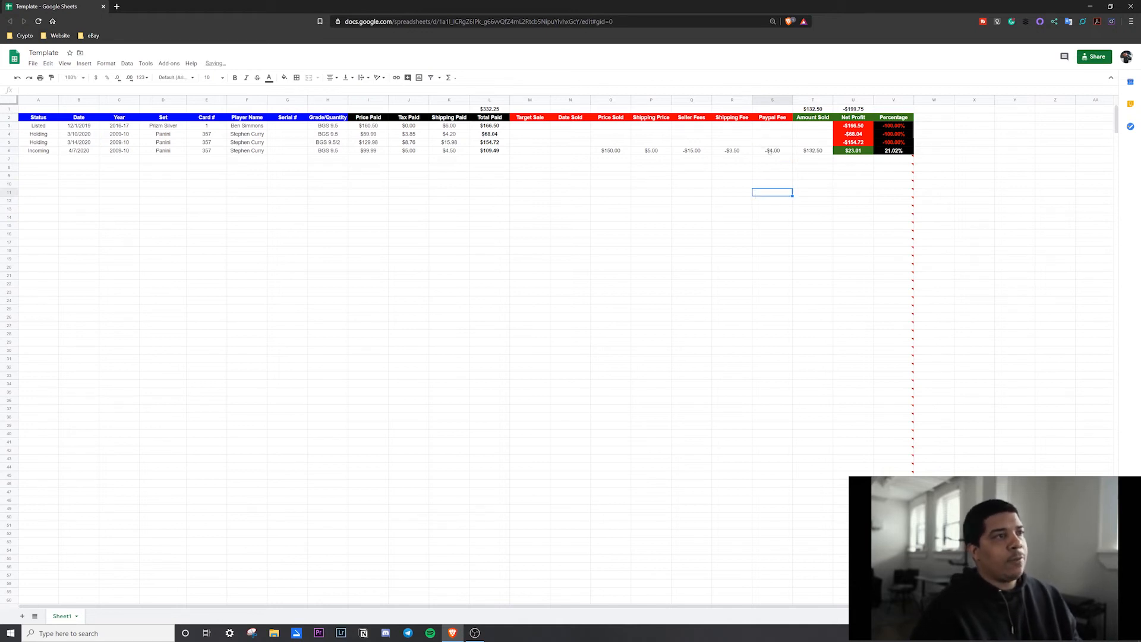
pyautogui.click(650, 176)
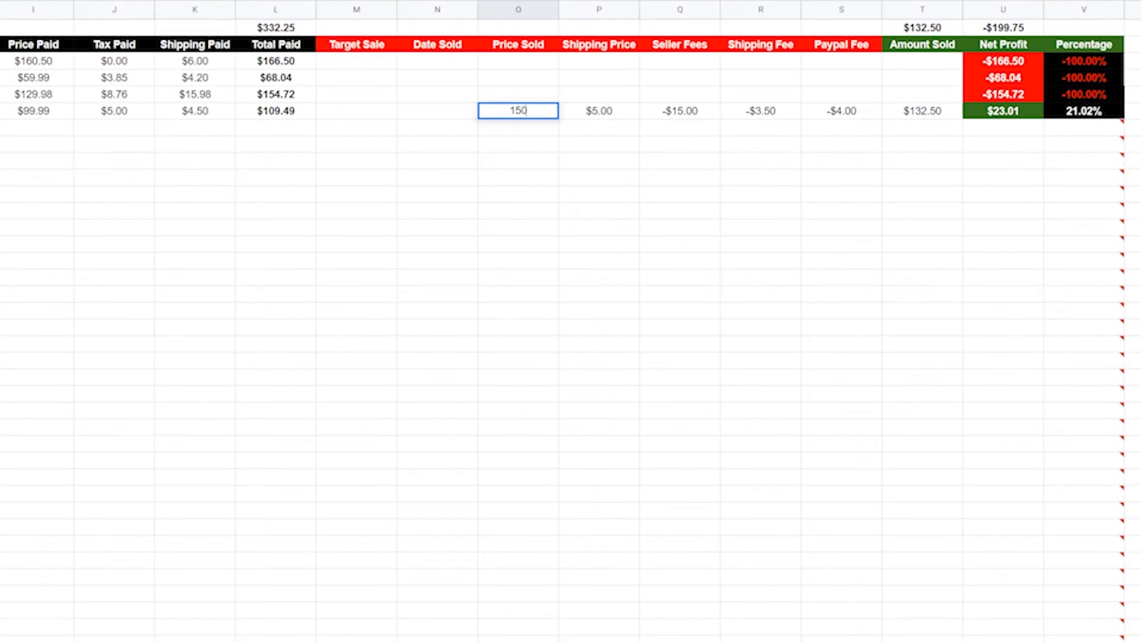
# Lower the price sold to $125.00, then revise it toward $250.00
pyautogui.press('enter')
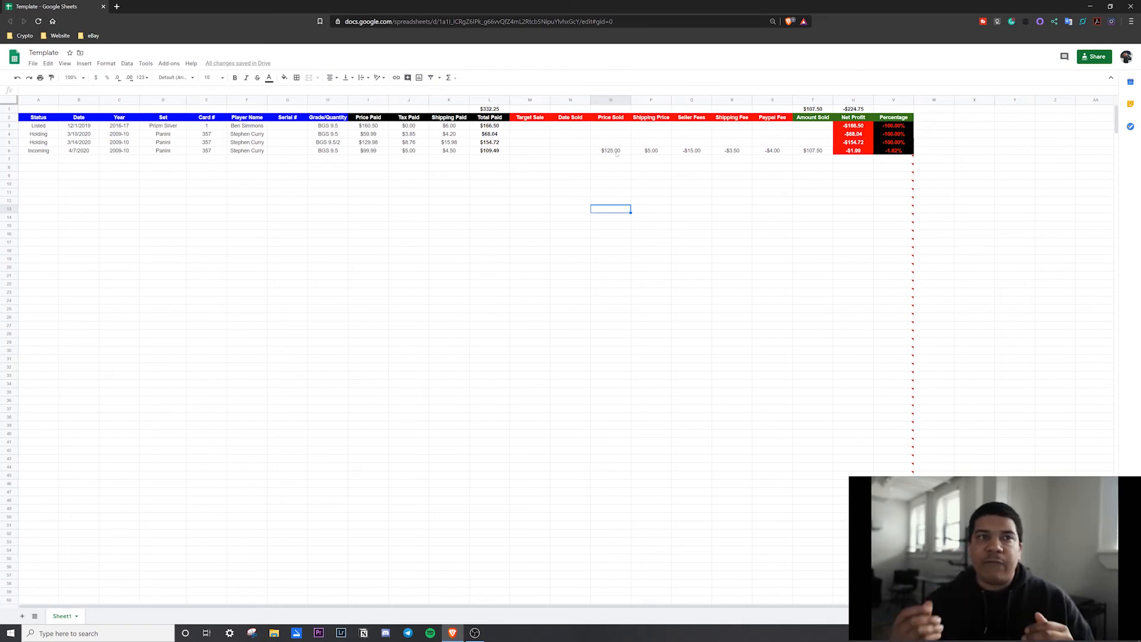
pyautogui.moveTo(449, 168)
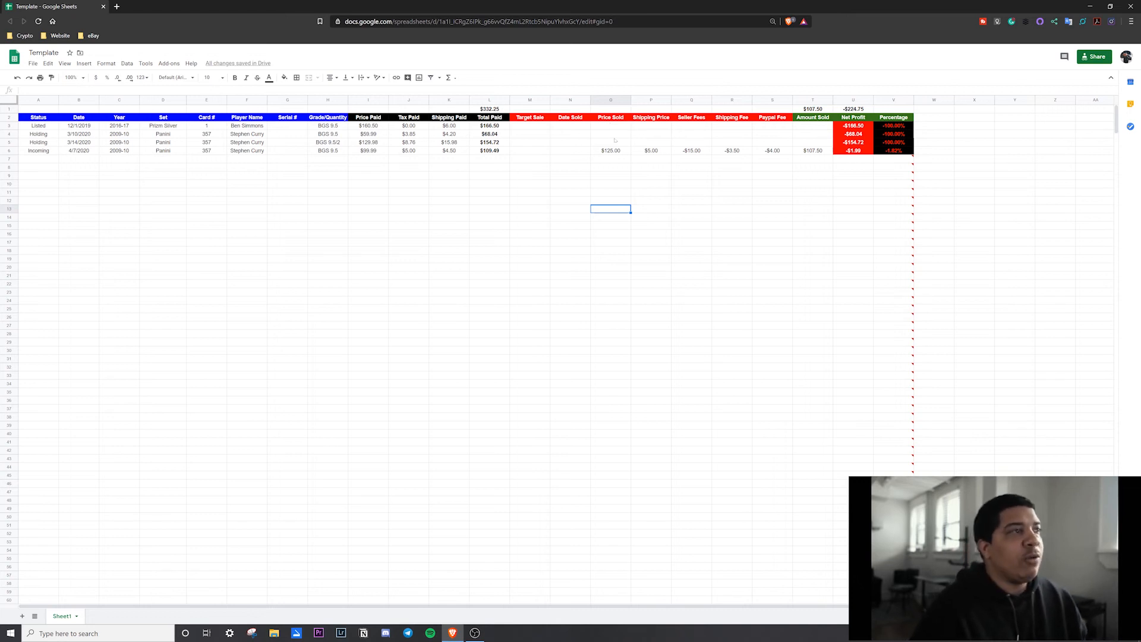
pyautogui.click(610, 151)
pyautogui.write('2')
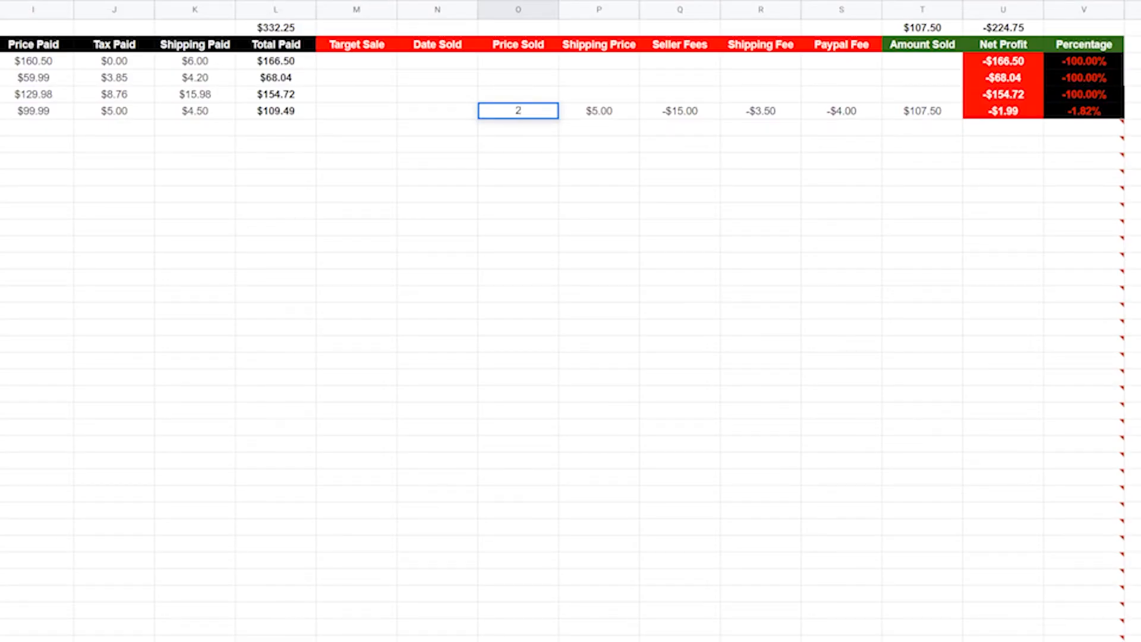
pyautogui.write('50.00')
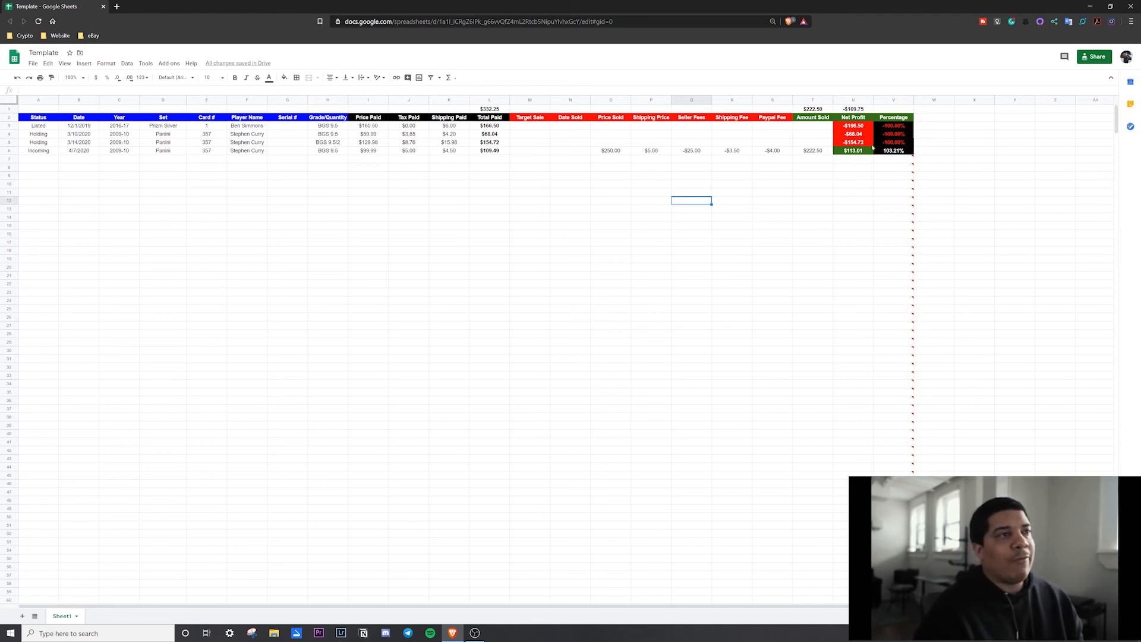
pyautogui.moveTo(456, 200)
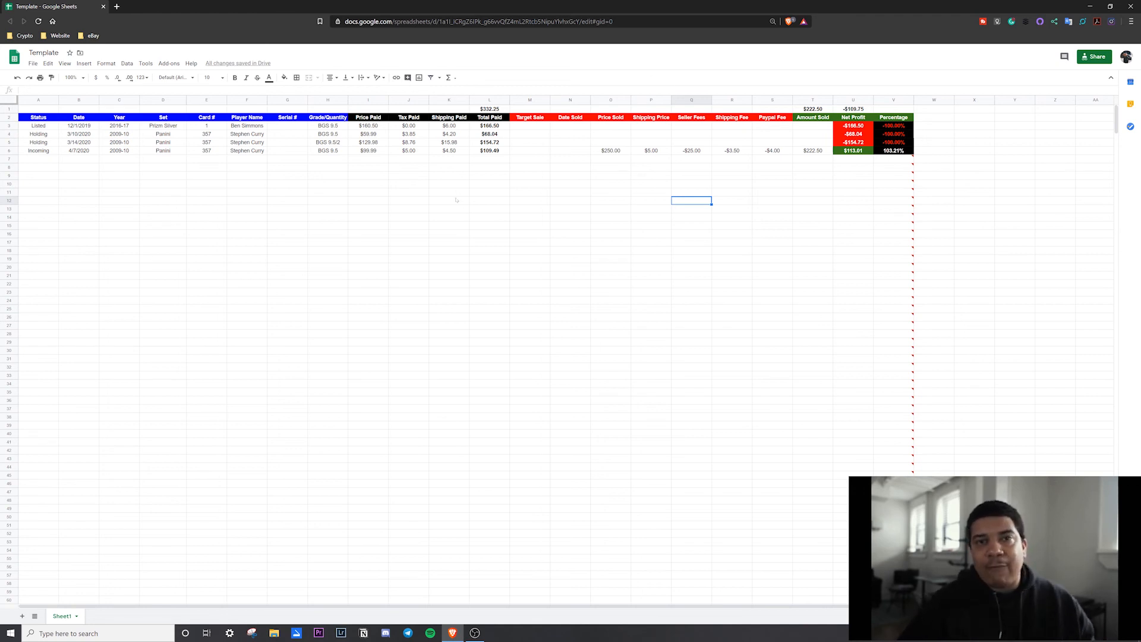